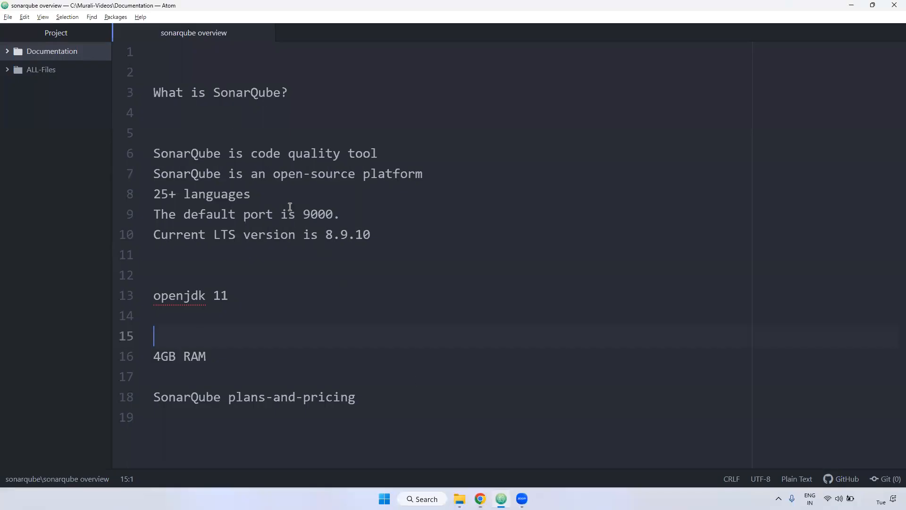
Step: Step through lines of the SonarQube overview notes in Atom
left_click(378, 153)
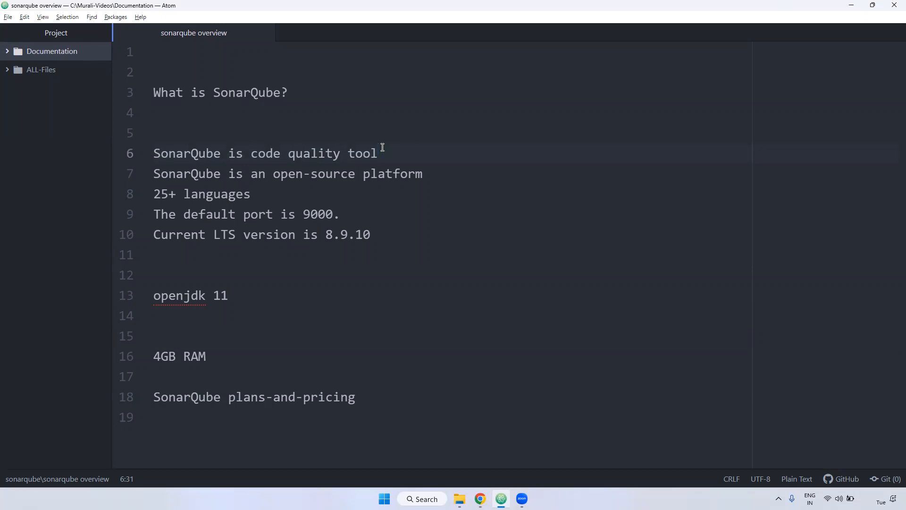
left_click(379, 152)
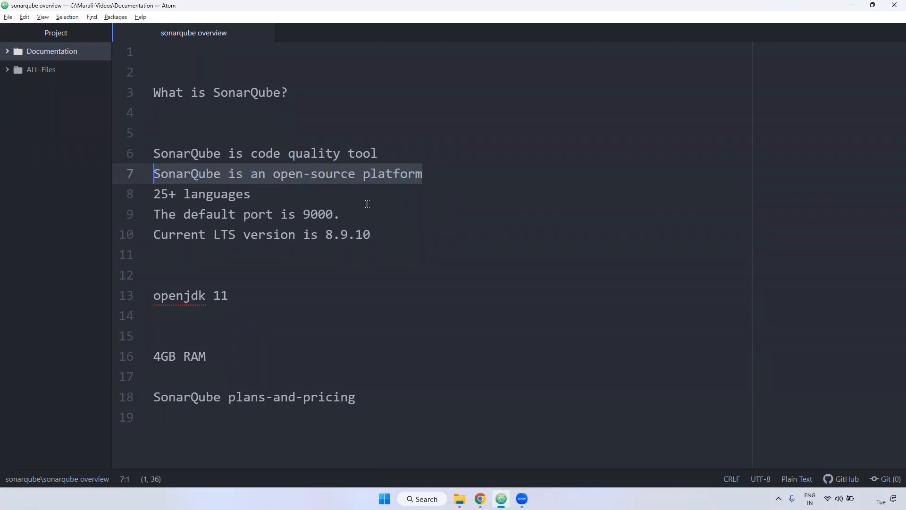
left_click(424, 173)
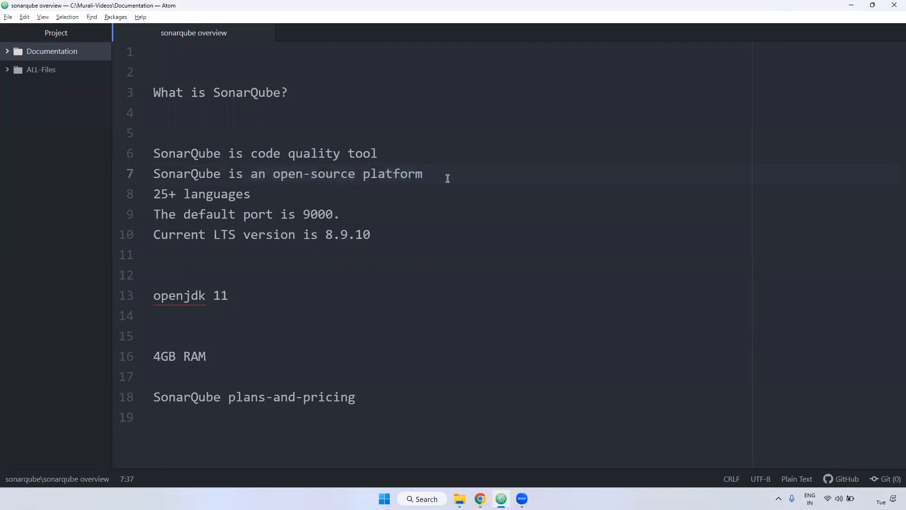
left_click(422, 173)
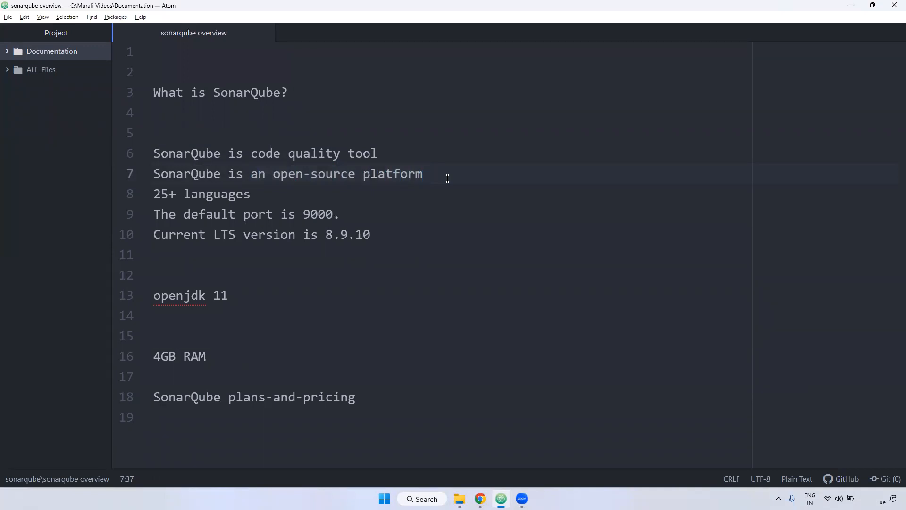
left_click(421, 173)
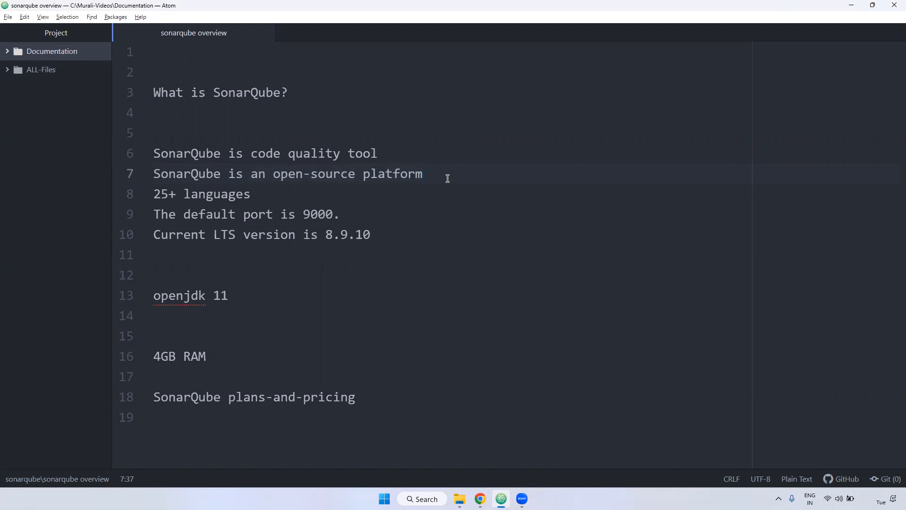
left_click(423, 173)
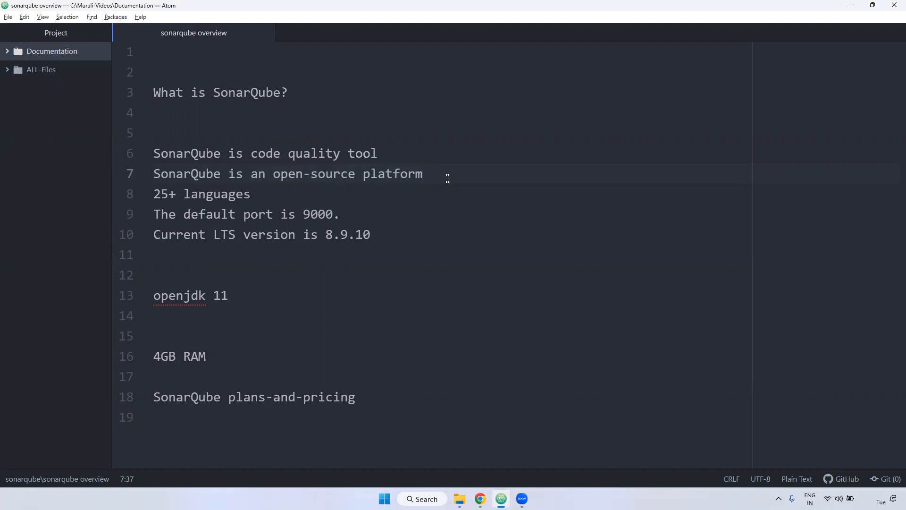
left_click(422, 174)
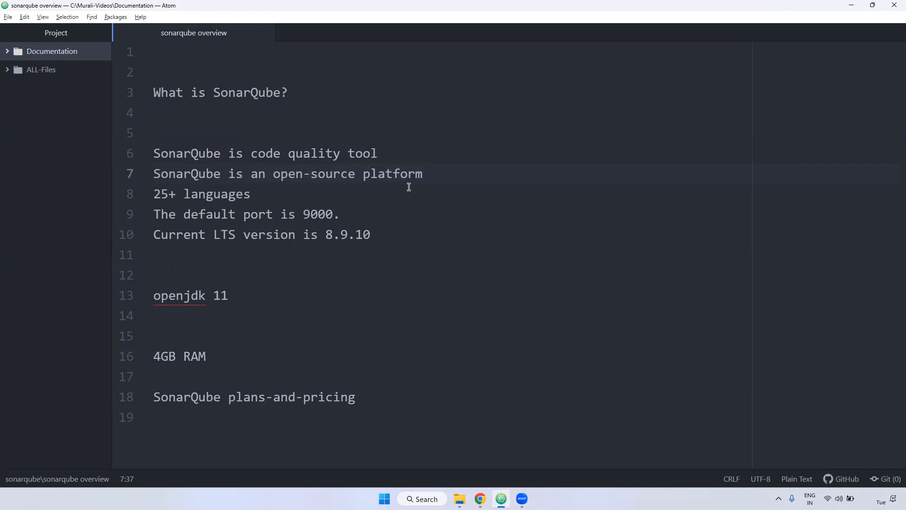
left_click(423, 174)
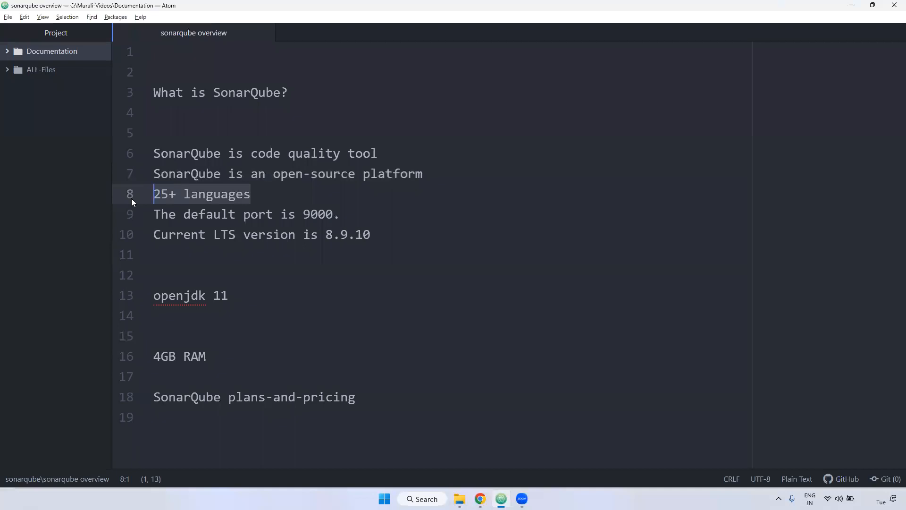
mouse_move(504, 207)
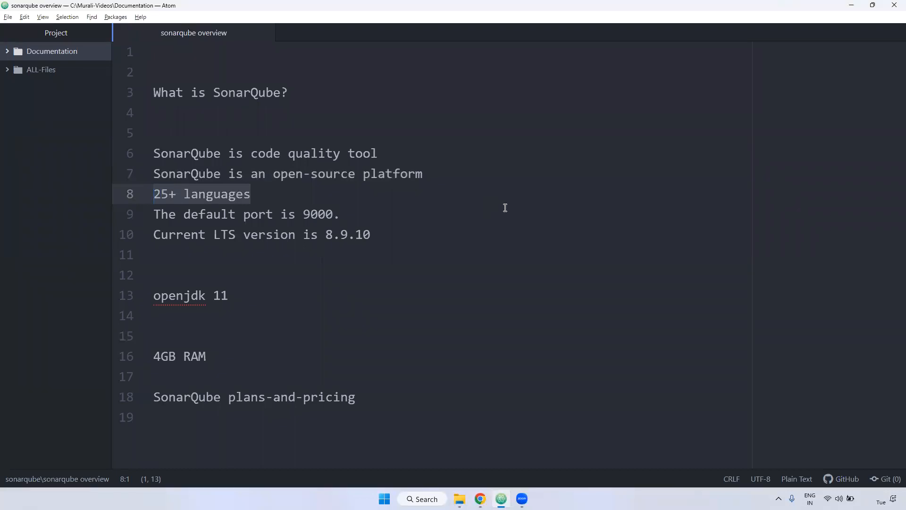
Step: Highlight the word LTS in the version note of the overview notes
left_click(363, 207)
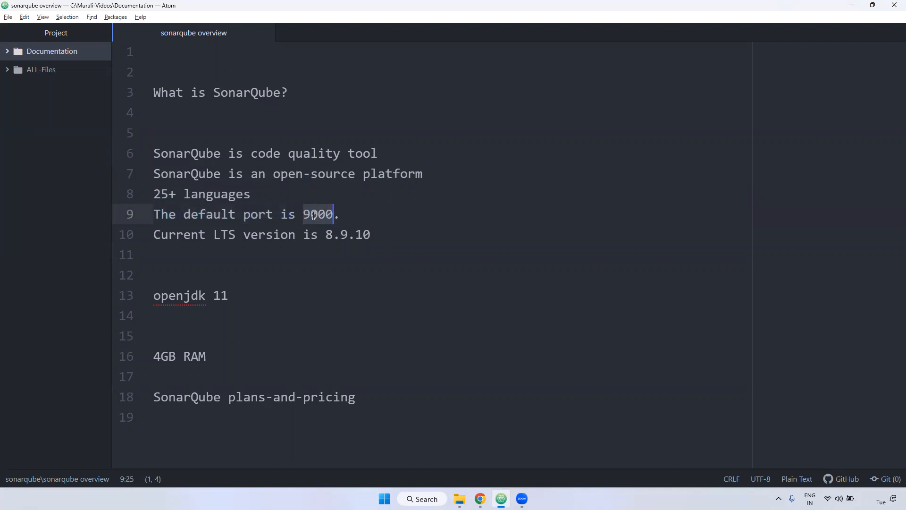
left_click(332, 235)
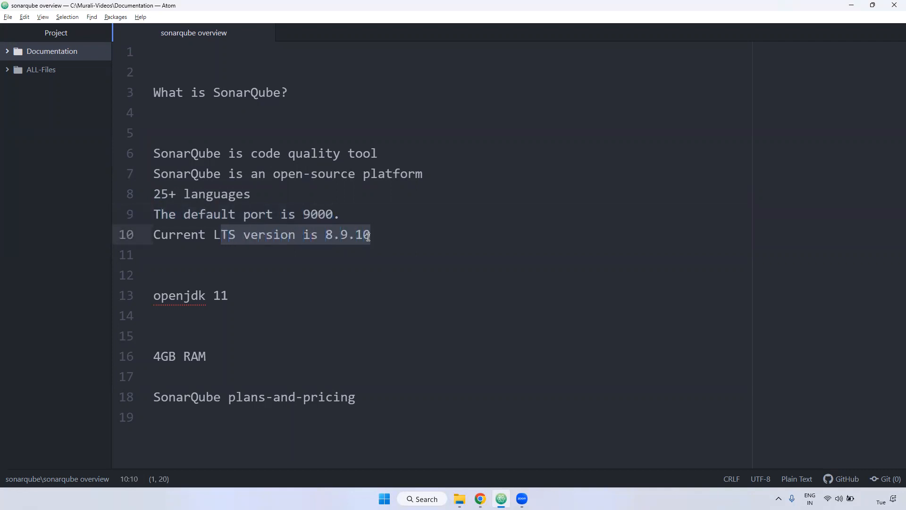
mouse_move(419, 237)
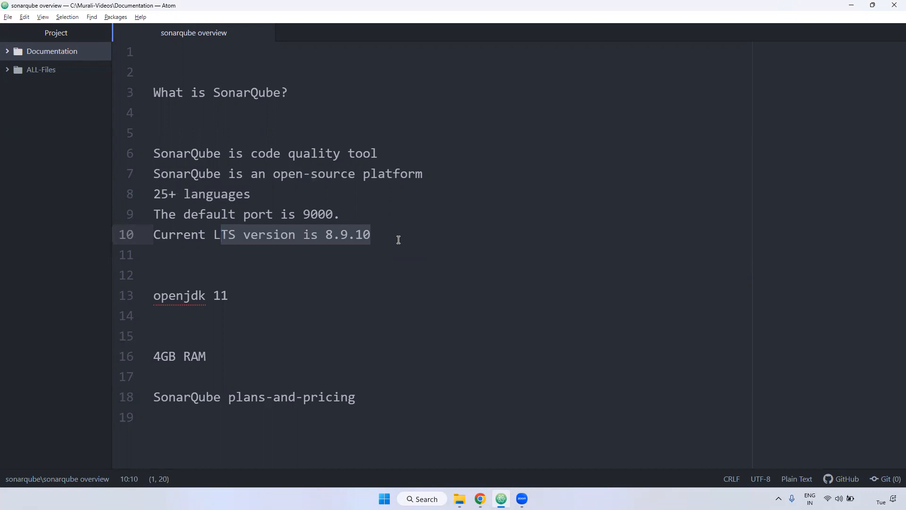
double_click(223, 235)
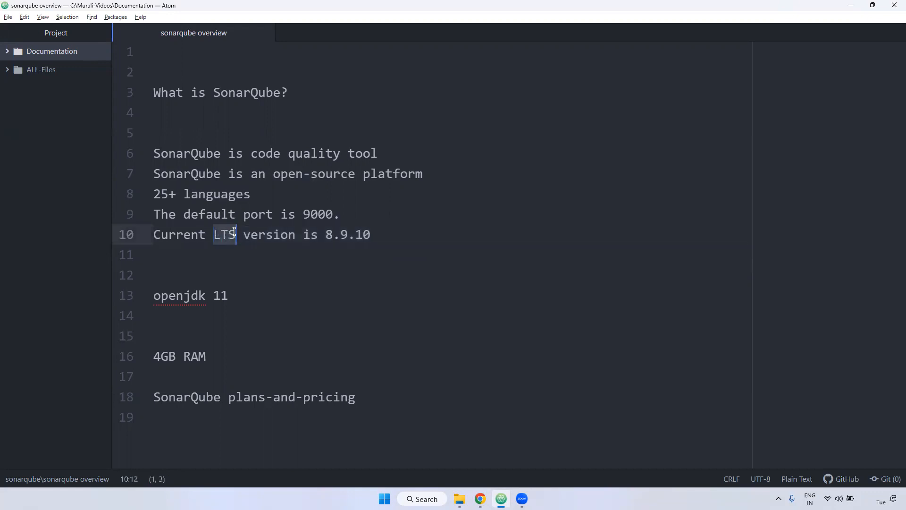
left_click(325, 234)
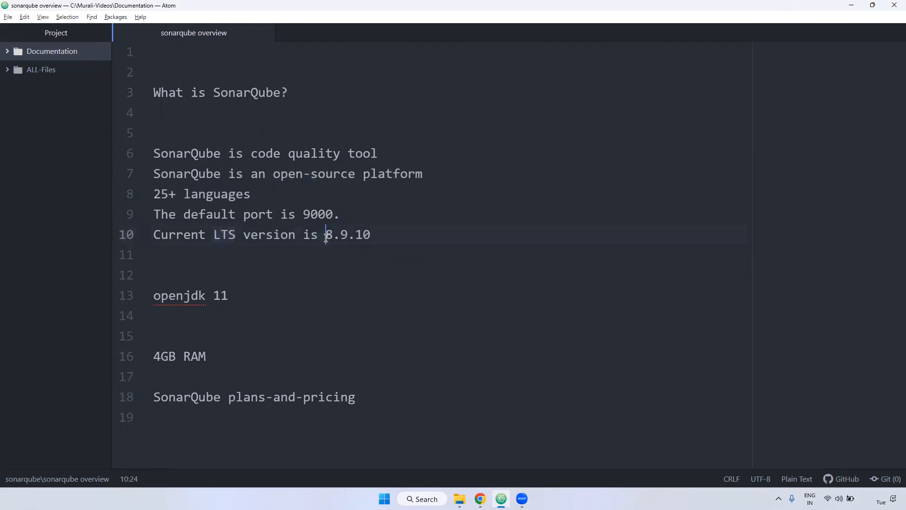
left_click_drag(325, 234, 372, 234)
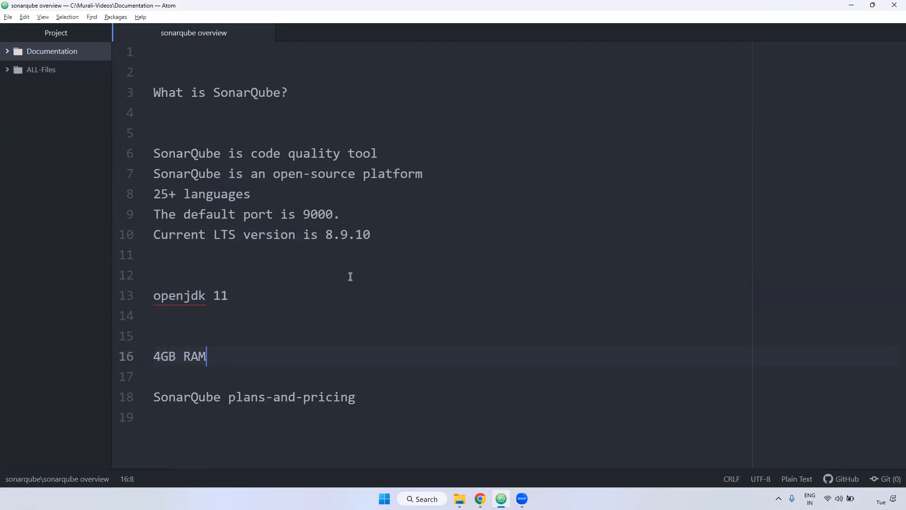
mouse_move(241, 294)
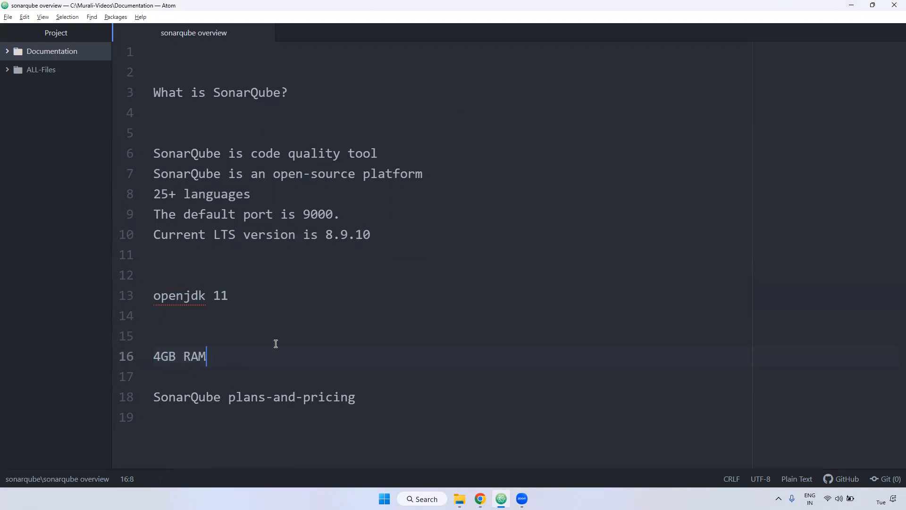
Step: Search Google for 'sonarqube plans and pricing' and open the sonarsource.com Plans & Pricing result
triple_click(253, 396)
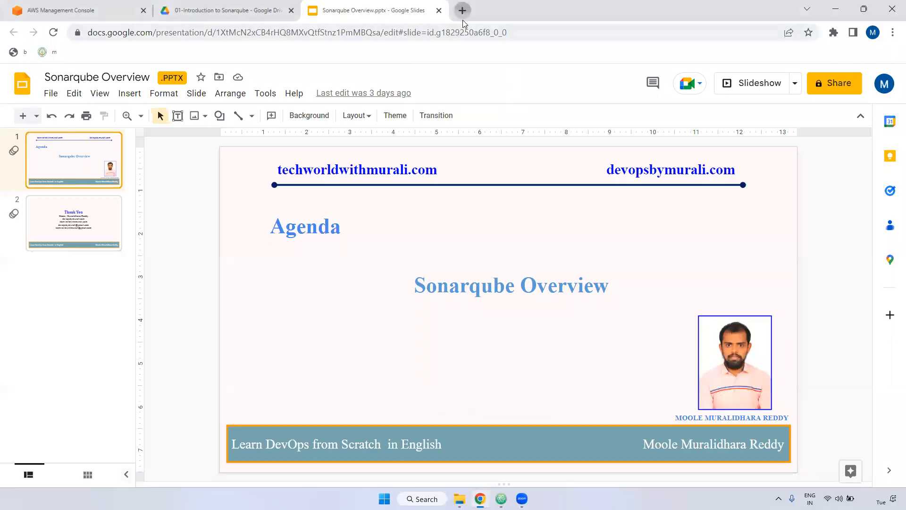
type("sonarqube plan")
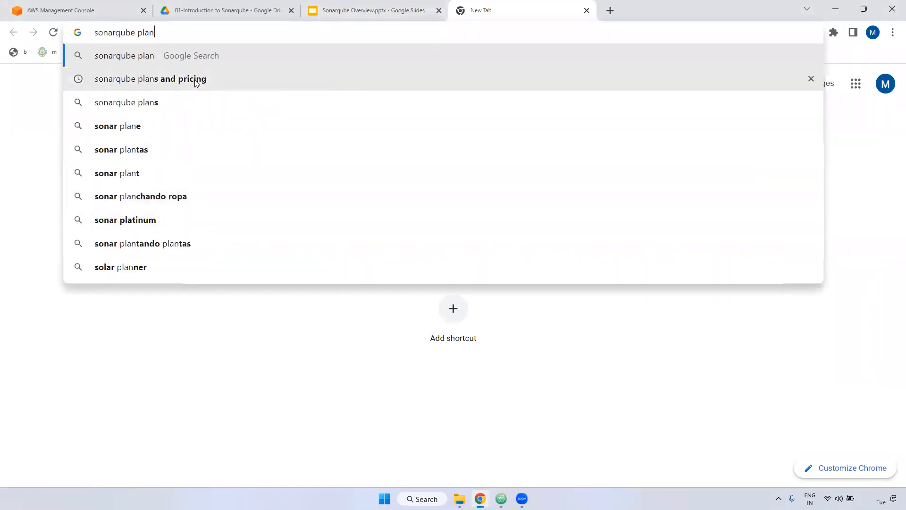
left_click(150, 79)
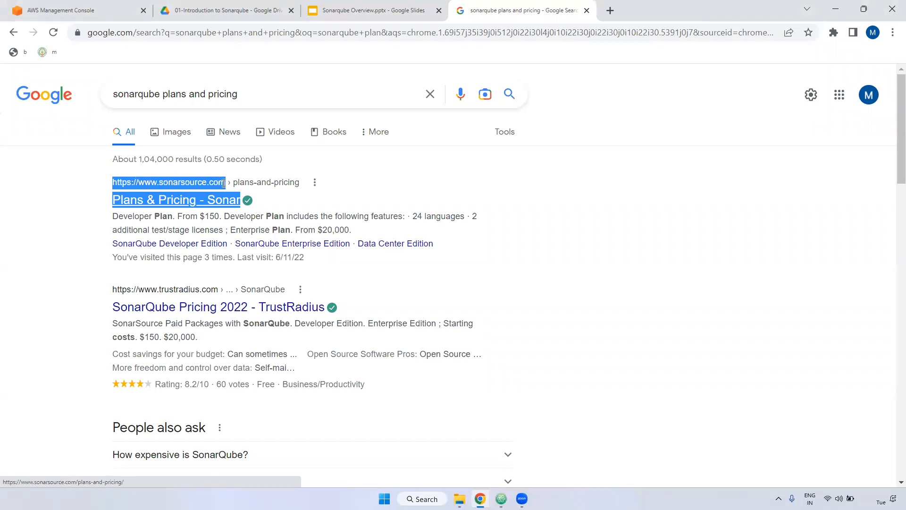
mouse_move(221, 183)
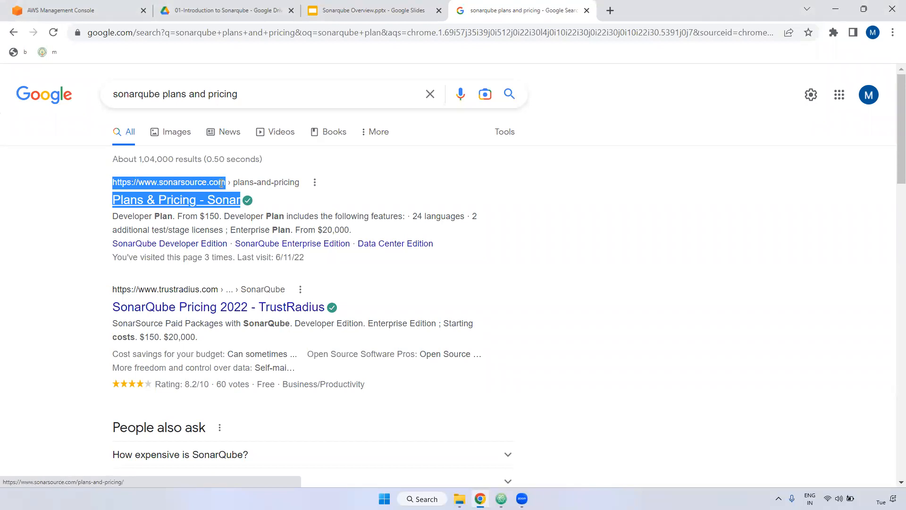
left_click(175, 199)
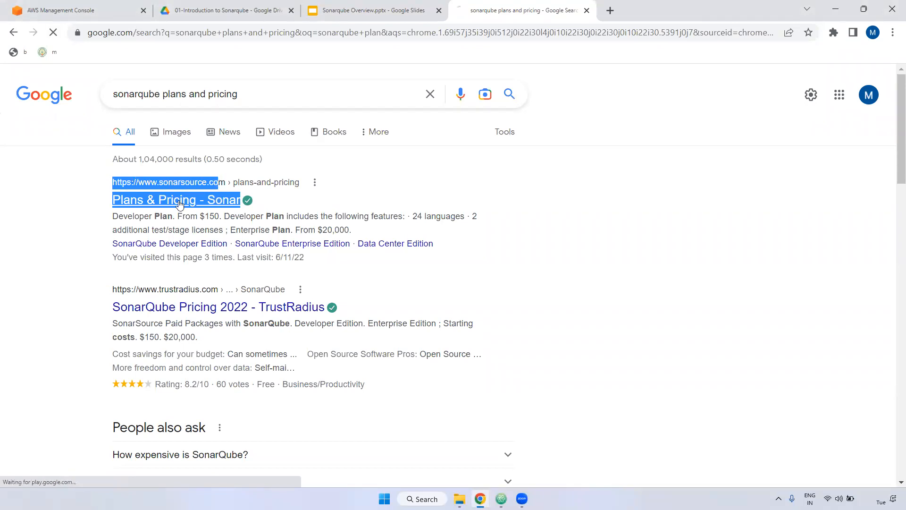
Step: Select the Developer plan card and scroll through its feature list toward the Enterprise plan
left_click(176, 199)
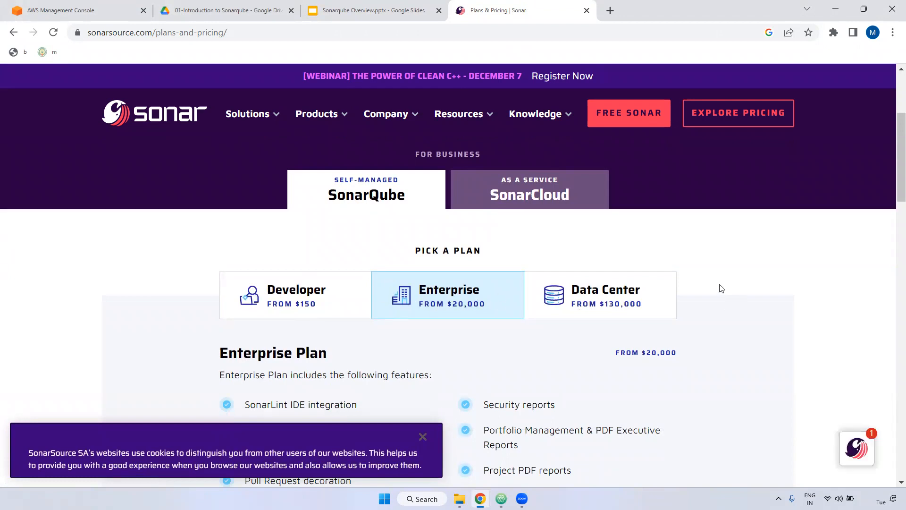
scroll("down", 3)
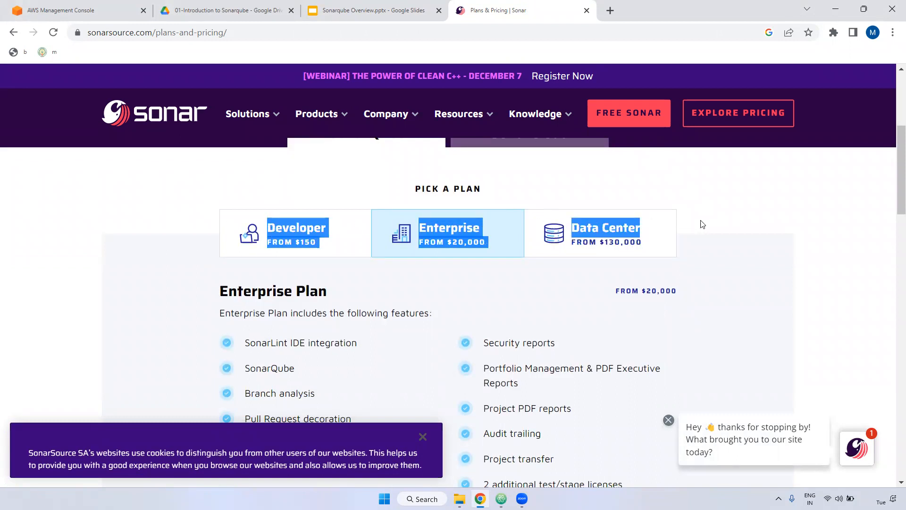
mouse_move(253, 220)
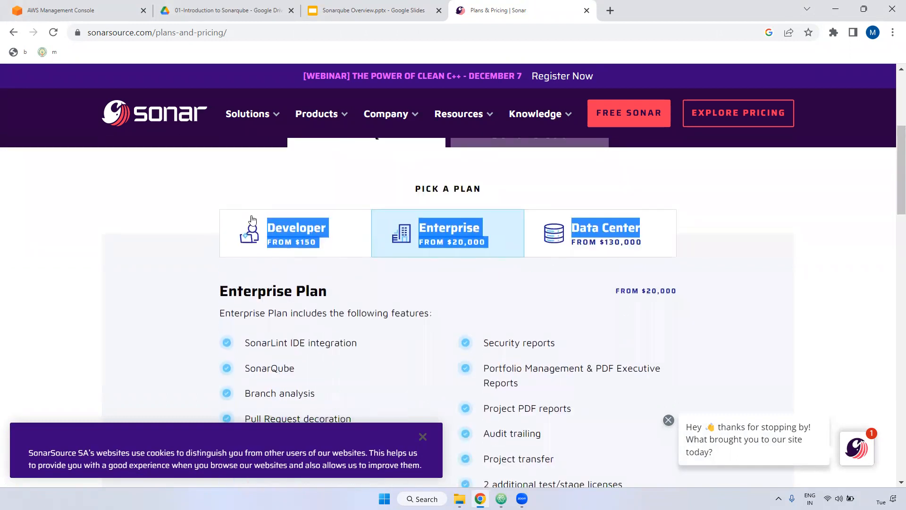
left_click(297, 227)
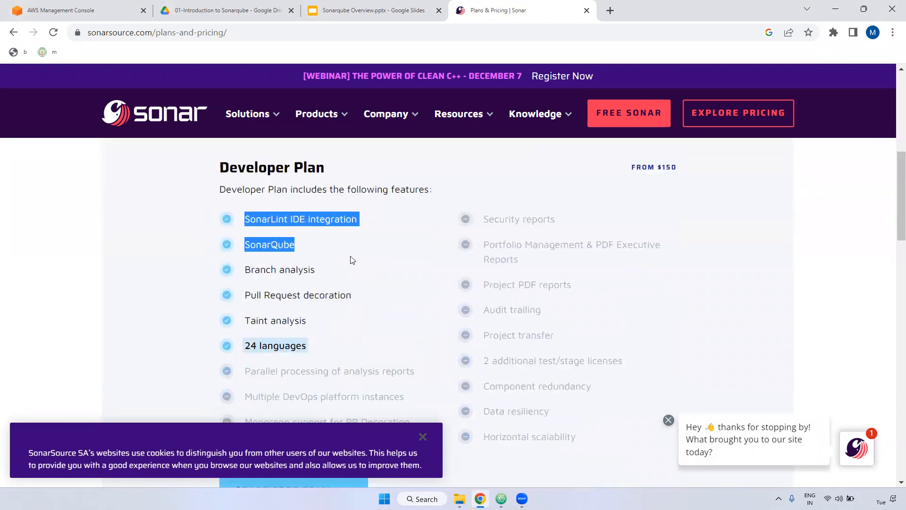
scroll("down", 3)
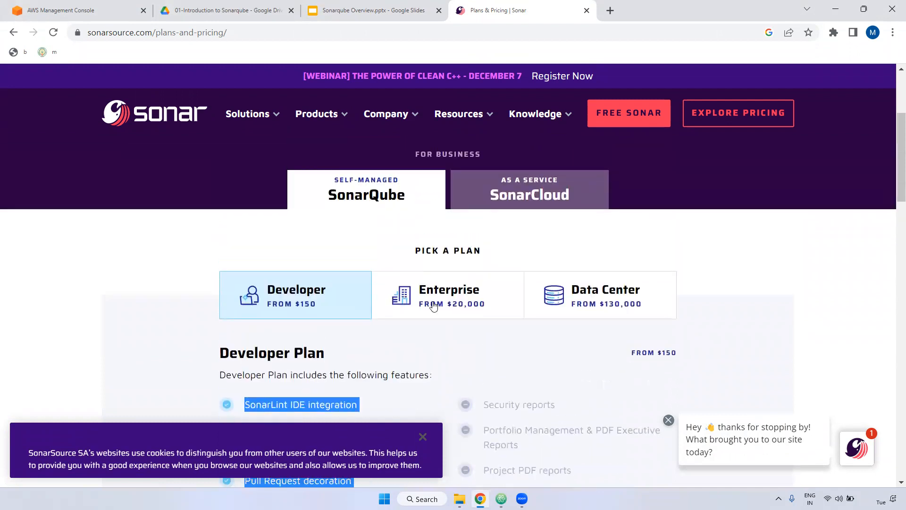
scroll("down", 3)
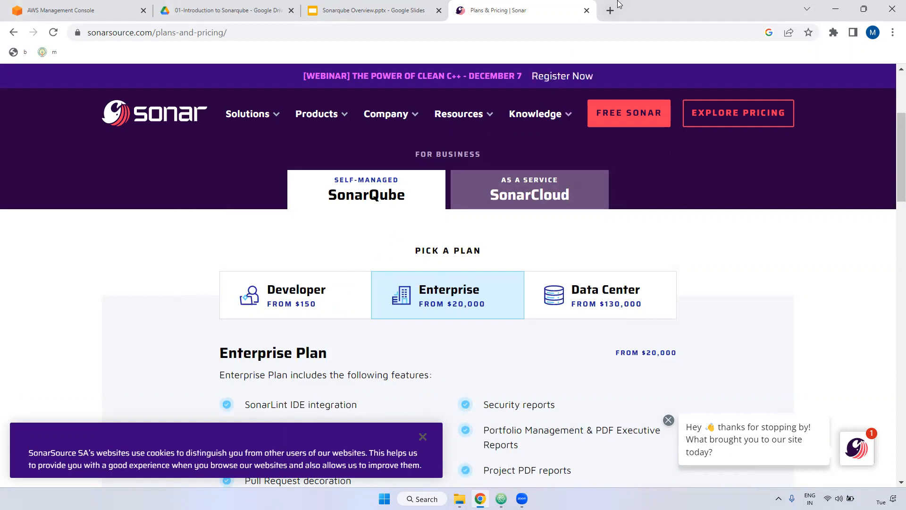
Step: In a new tab search 'sonarqube lts version' and open the SonarQube Long Term Support result
left_click(608, 11)
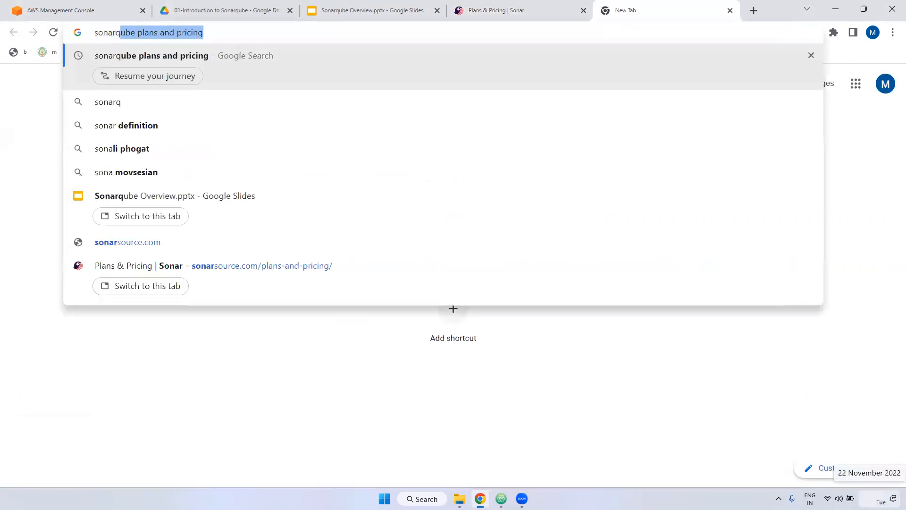
type("sonarqube lts version")
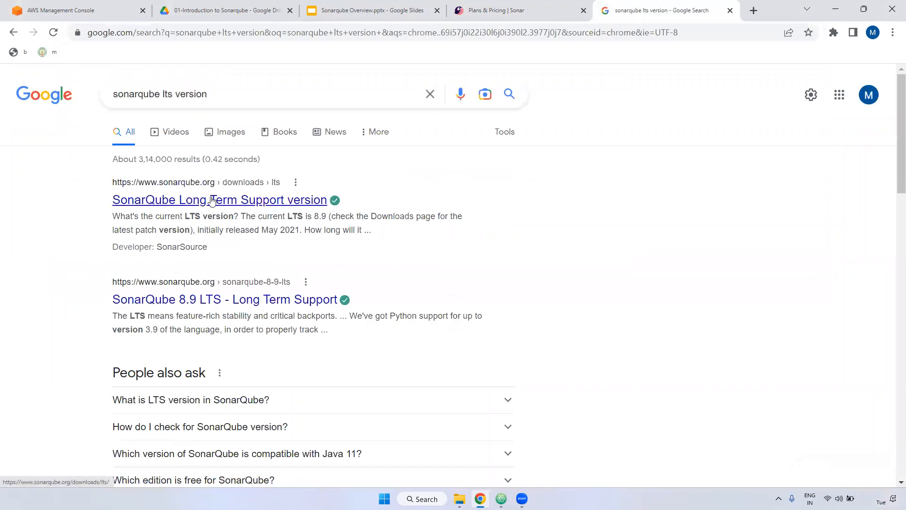
left_click(214, 200)
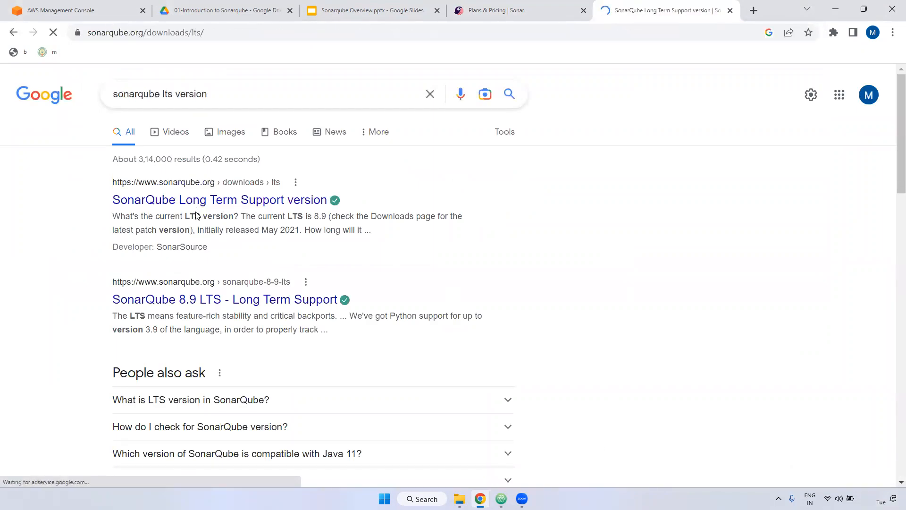
left_click(214, 200)
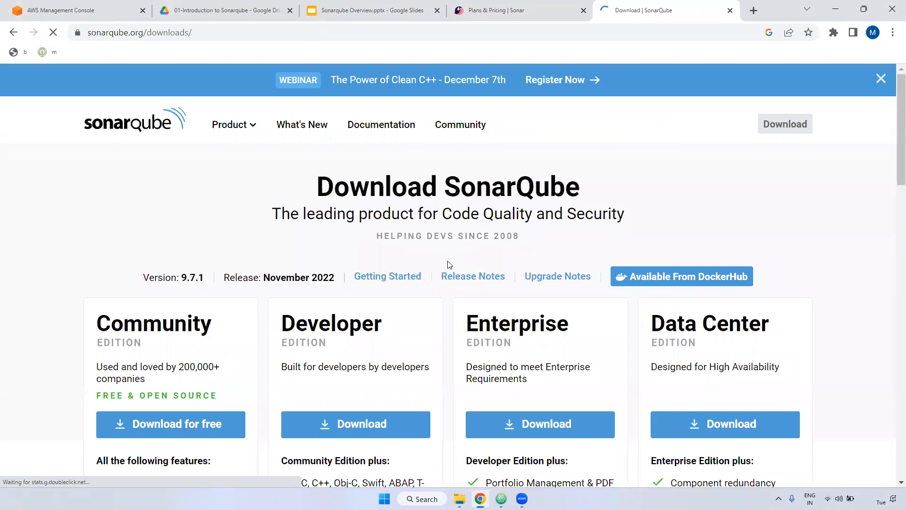
Step: Scroll the downloads page to the SonarQube 8.9.10 LTS Community Edition download
scroll("down", 3)
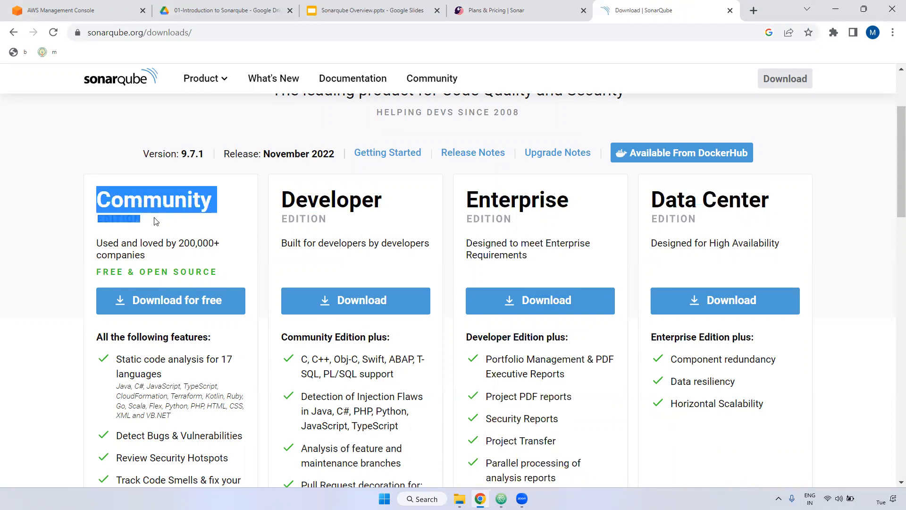
scroll("down", 3)
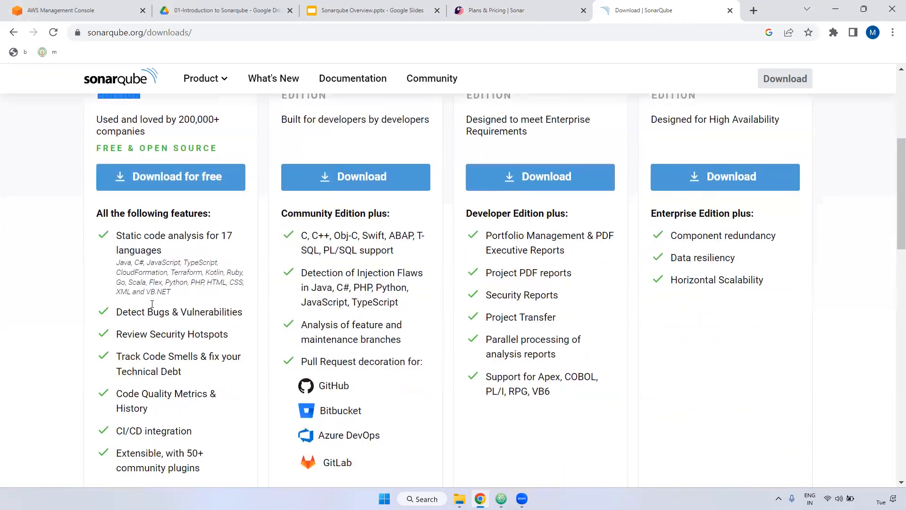
scroll("down", 3)
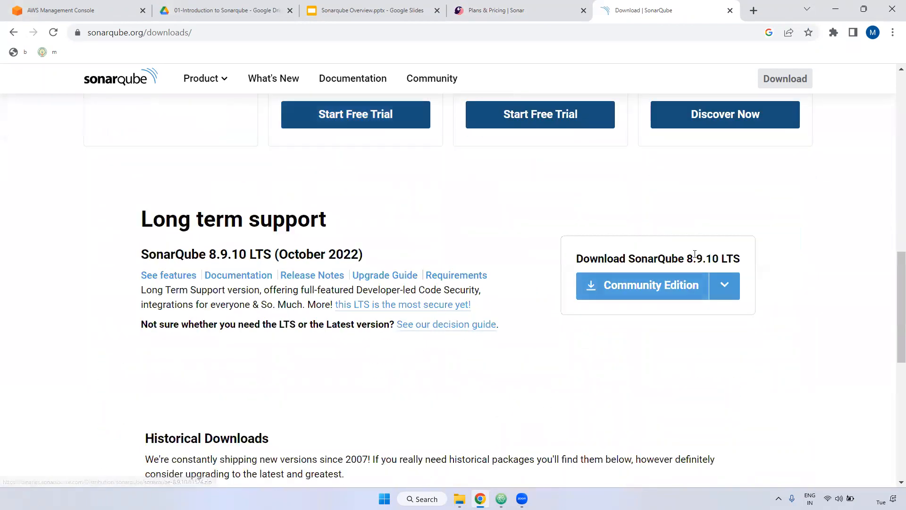
Step: Select the 'Download SonarQube 8.9.10 LTS' heading, then switch to the Sonarqube Overview slides
left_click_drag(687, 259, 740, 259)
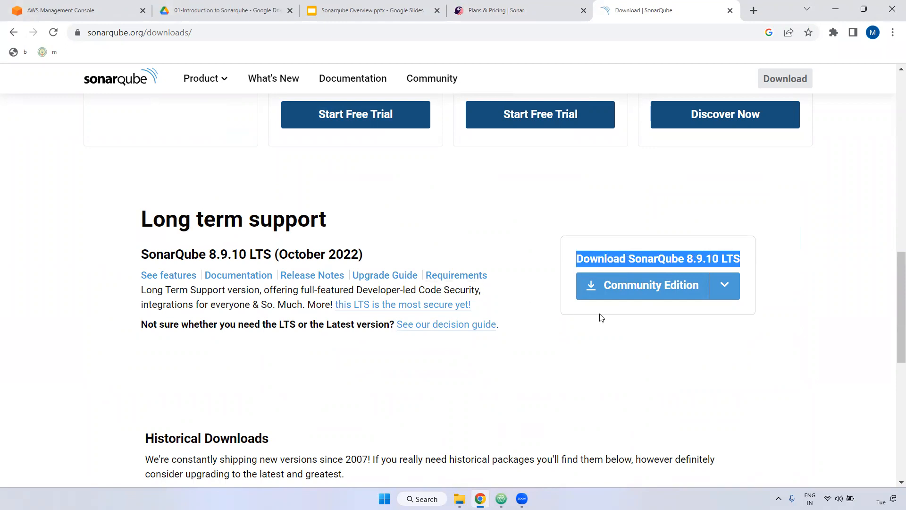
mouse_move(490, 233)
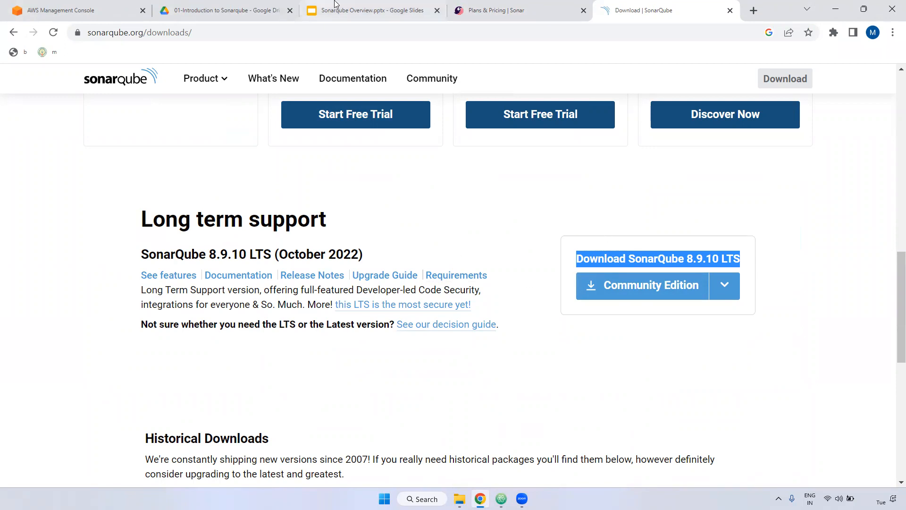
left_click(372, 10)
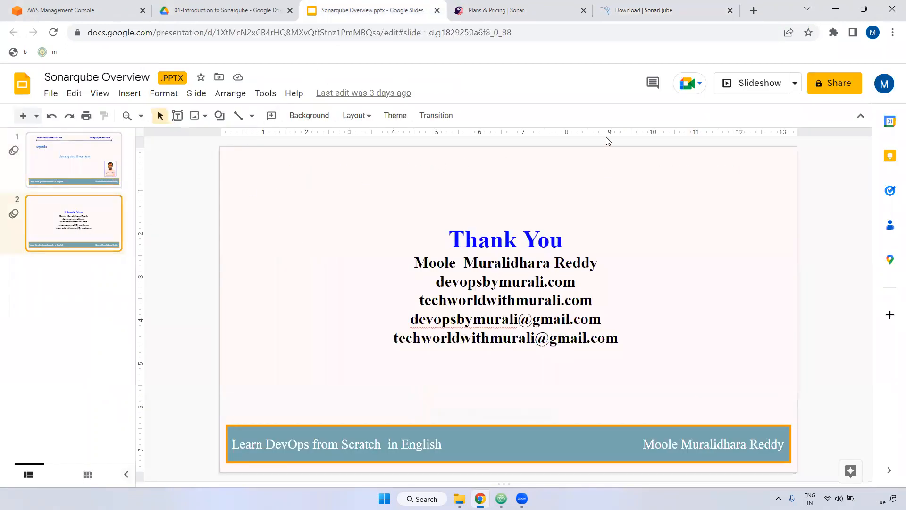
Step: In a new tab search 'sonarqube supported languages' and open 'We Cover the Languages you use - SonarQube'
left_click(753, 10)
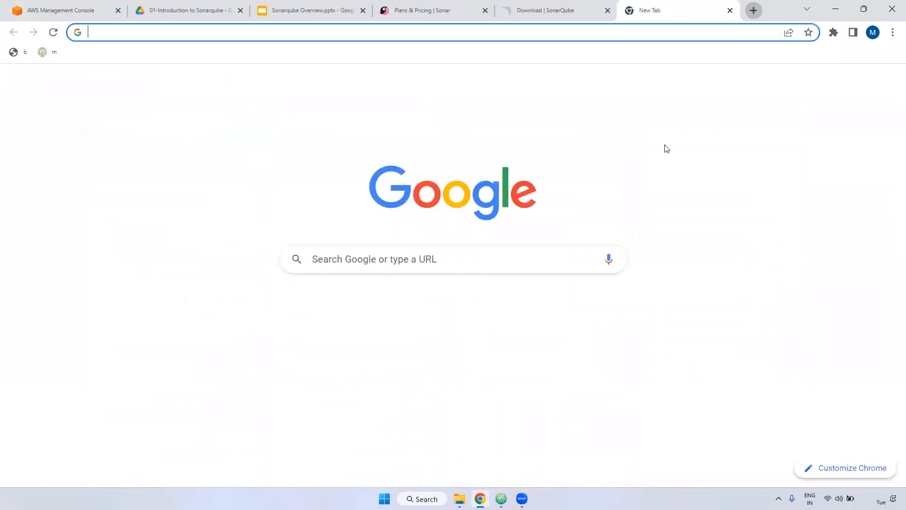
type("sonarqube lts version")
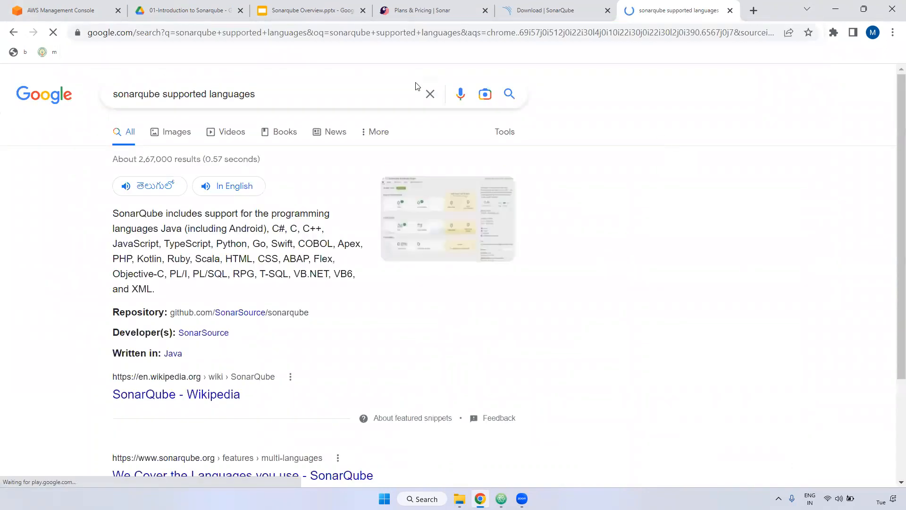
scroll("down", 3)
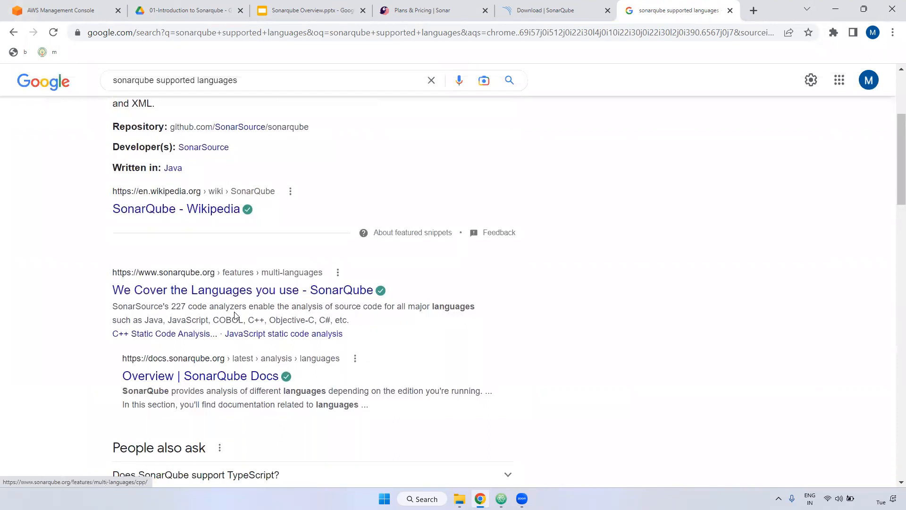
left_click(242, 289)
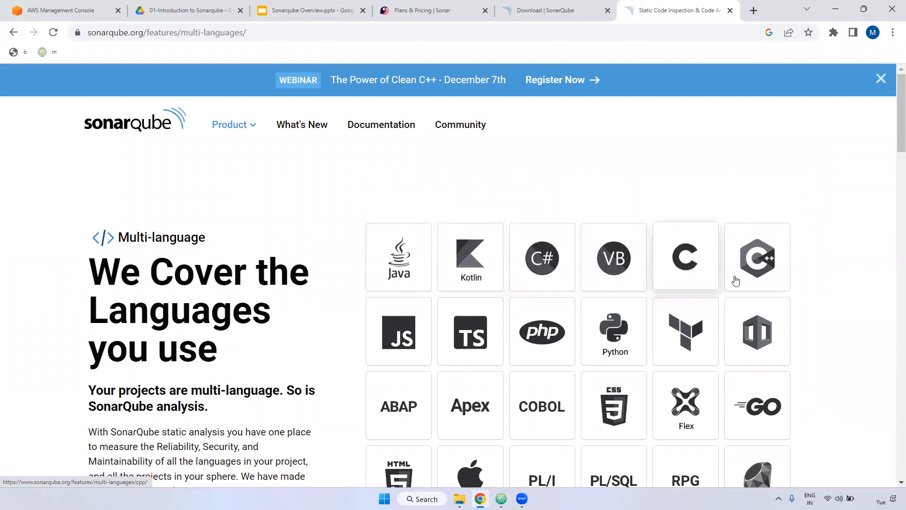
Step: Scroll through the supported-language grid (Java, Kotlin, C#, Python…), then return to the Sonarqube Overview slides
left_click(879, 79)
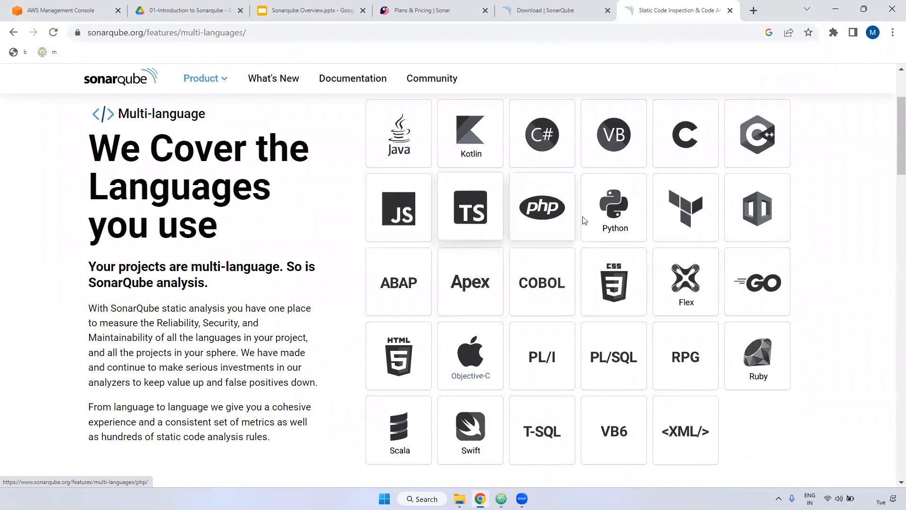
scroll("down", 3)
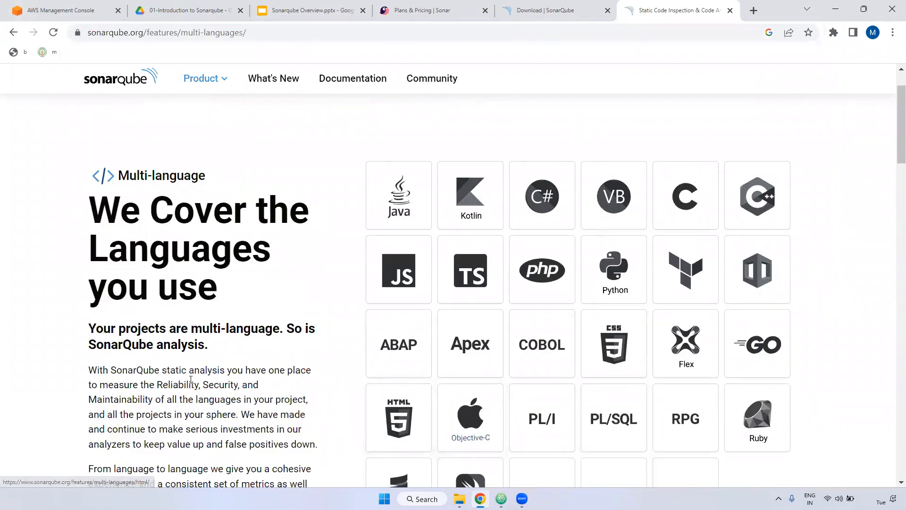
scroll("down", 3)
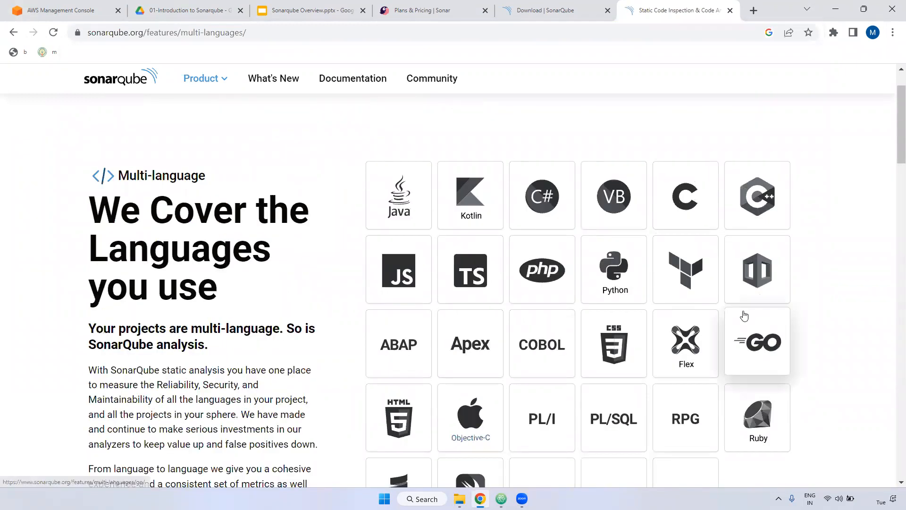
mouse_move(268, 188)
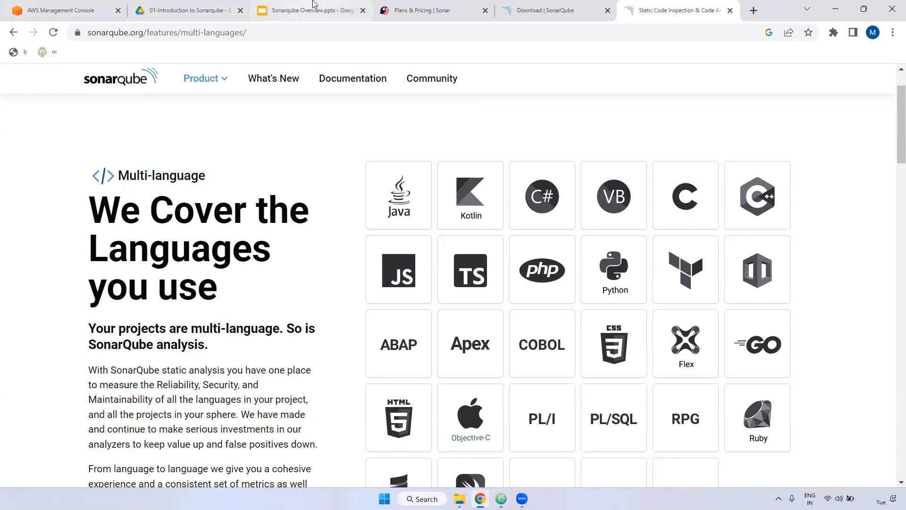
left_click(310, 9)
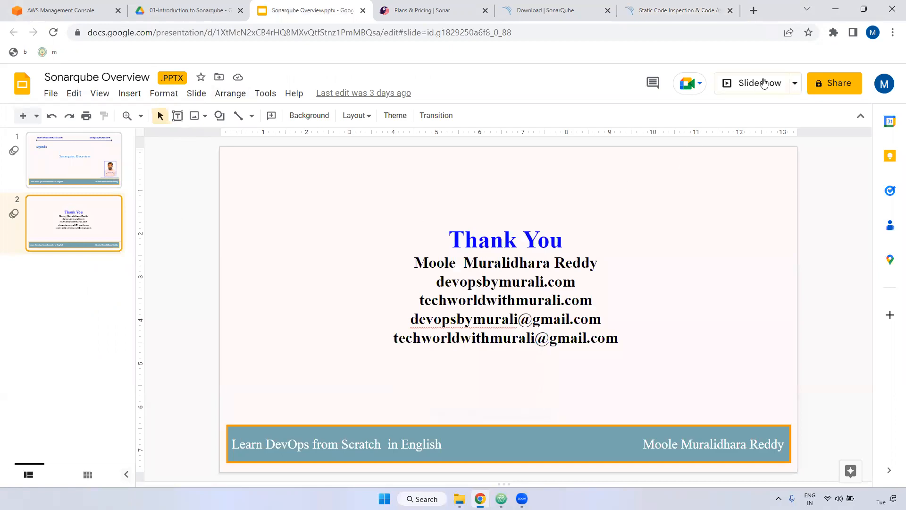